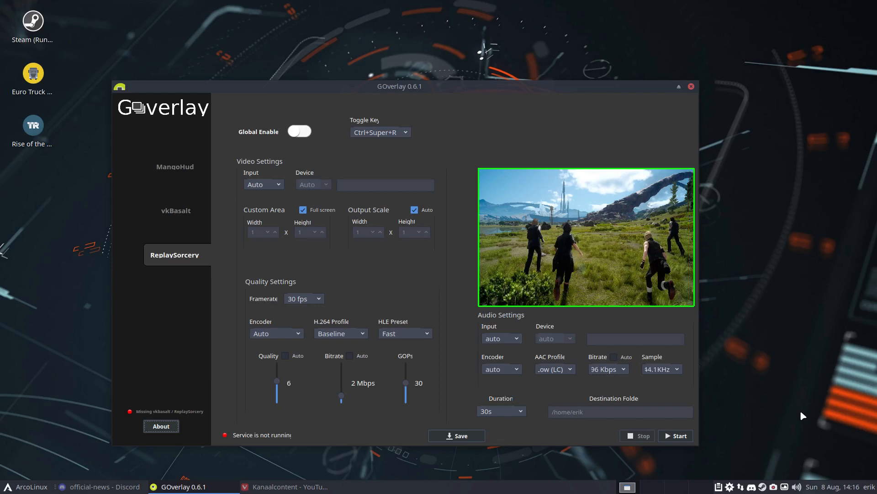
pyautogui.moveTo(795, 412)
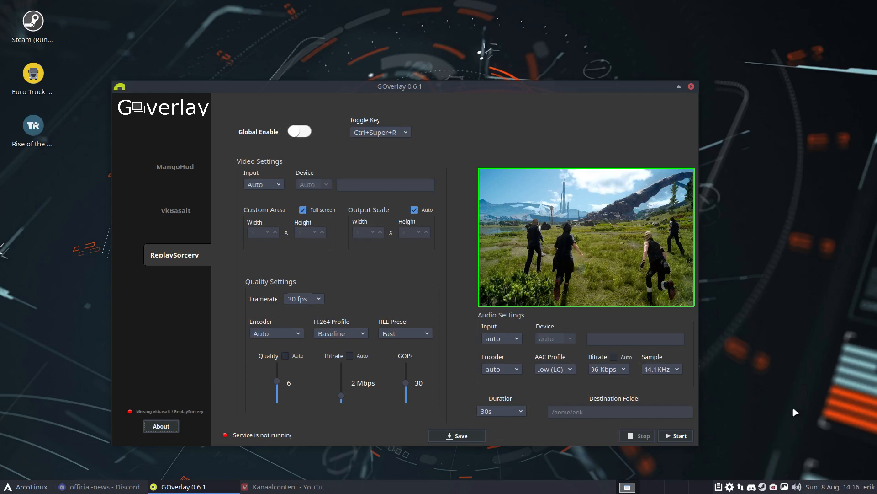
pyautogui.moveTo(280, 86)
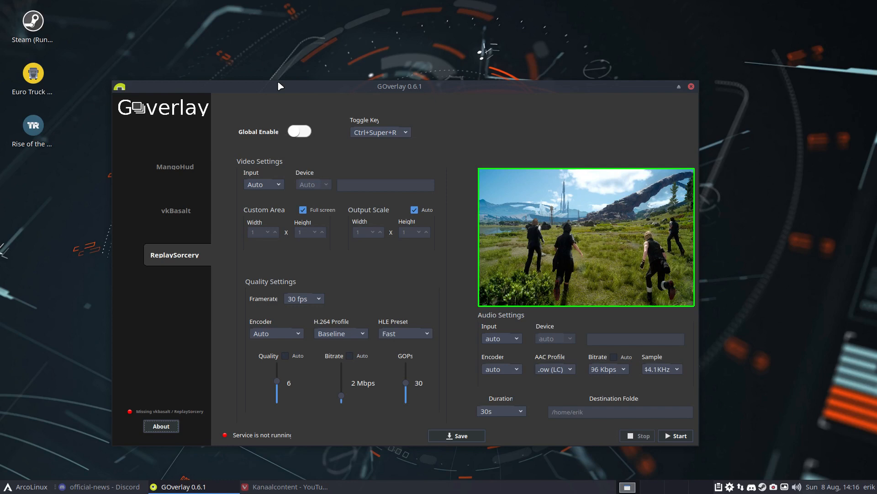
pyautogui.moveTo(121, 123)
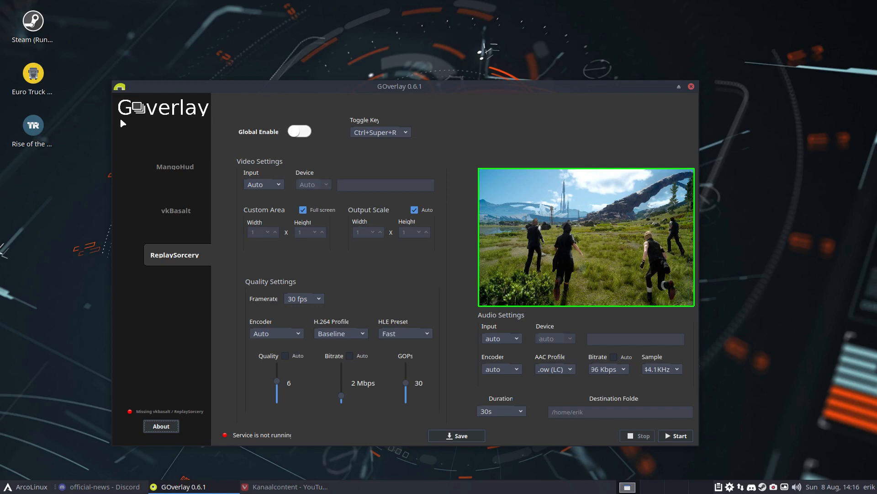
pyautogui.moveTo(166, 136)
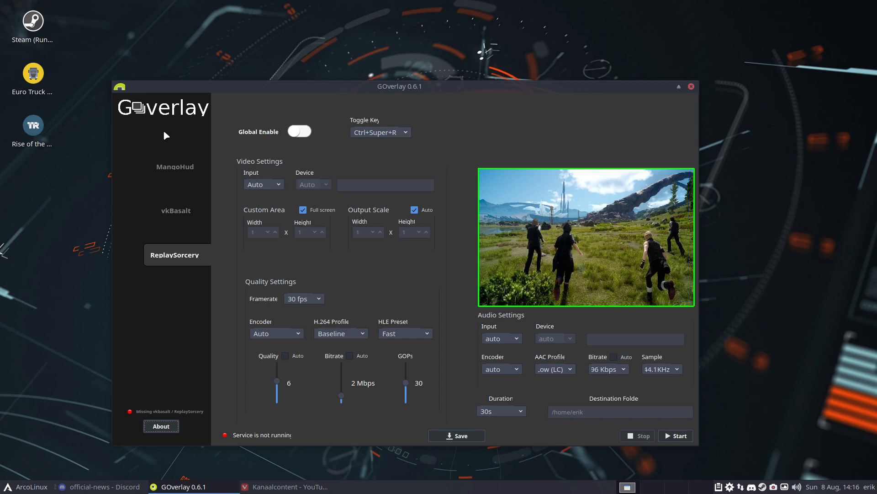
pyautogui.moveTo(188, 173)
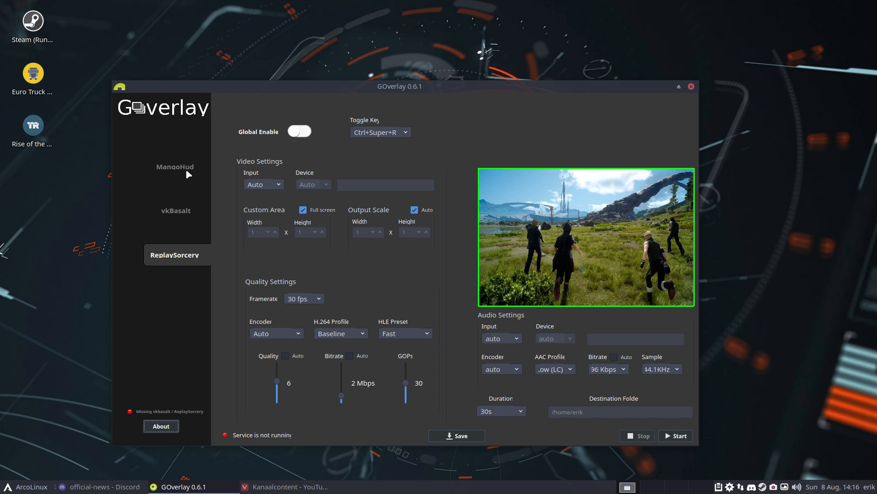
# Browse the MangoHud, vkBasalt and ReplaySorcery pages, then move the GOverlay window lower right.
pyautogui.click(175, 167)
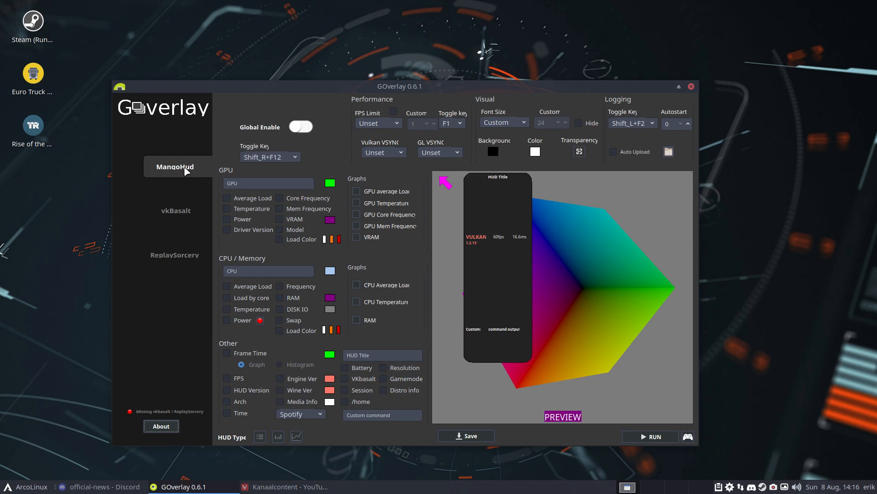
pyautogui.click(175, 210)
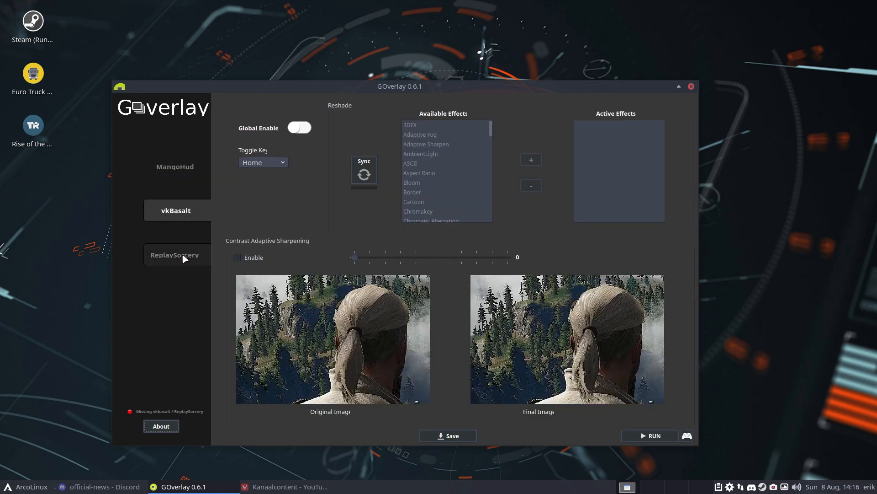
pyautogui.click(176, 255)
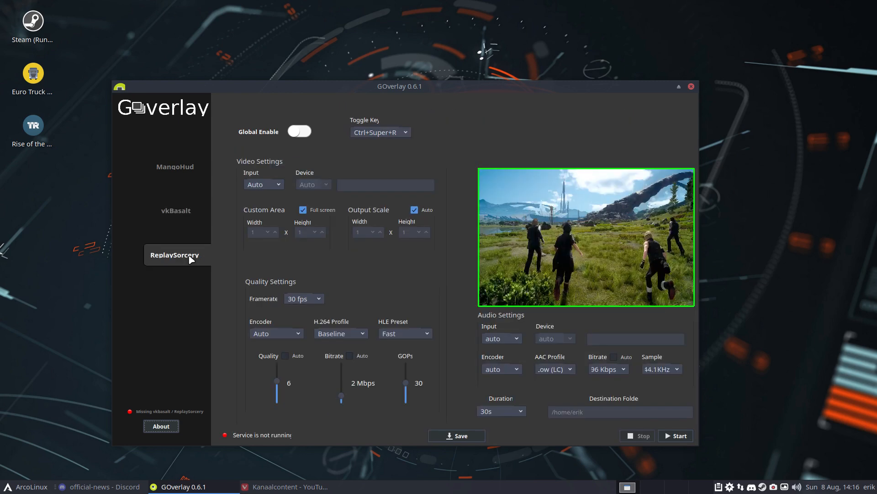
pyautogui.moveTo(399, 86); pyautogui.dragTo(491, 46)
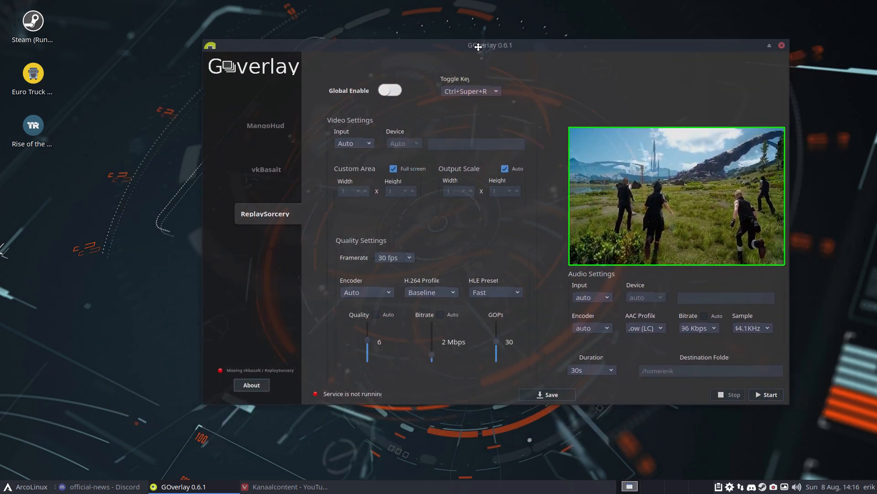
pyautogui.moveTo(491, 46); pyautogui.dragTo(425, 58)
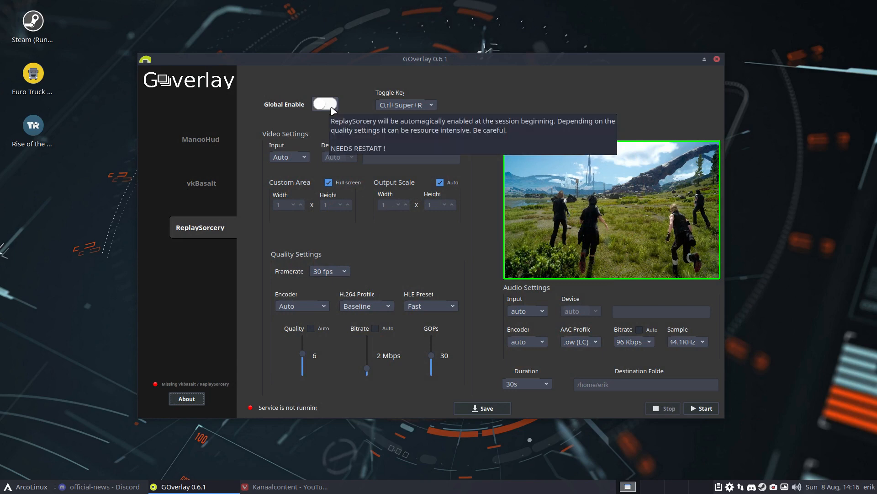
# Toggle ReplaySorcery's Global Enable on and back off, acknowledging the restart notice each time.
pyautogui.click(325, 104)
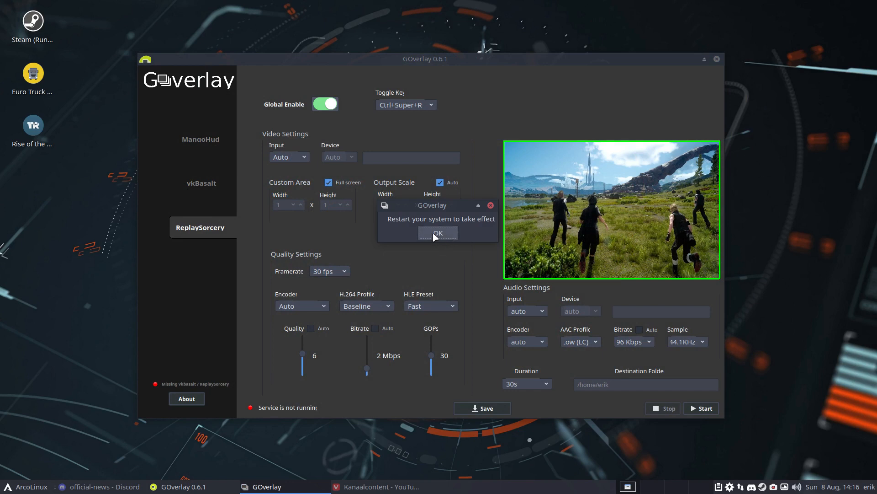
pyautogui.click(438, 233)
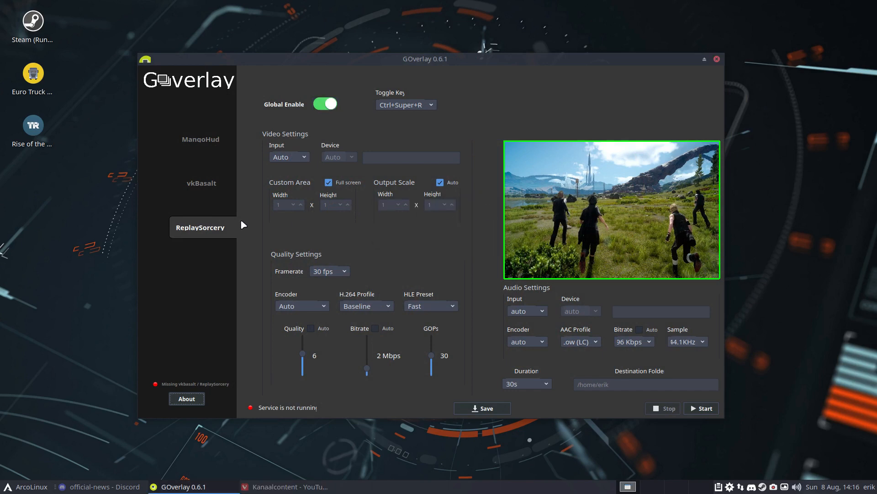
pyautogui.click(325, 104)
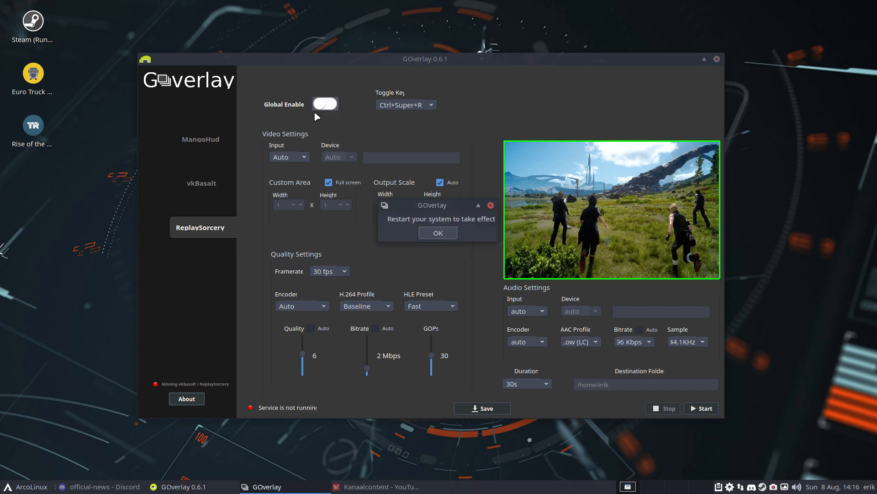
pyautogui.click(438, 232)
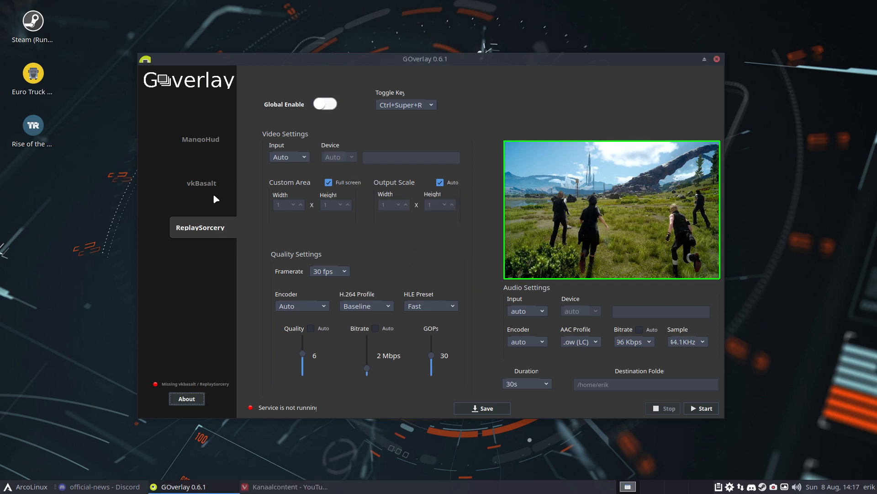
# Switch vkBasalt's Global Enable on from its settings page.
pyautogui.click(201, 183)
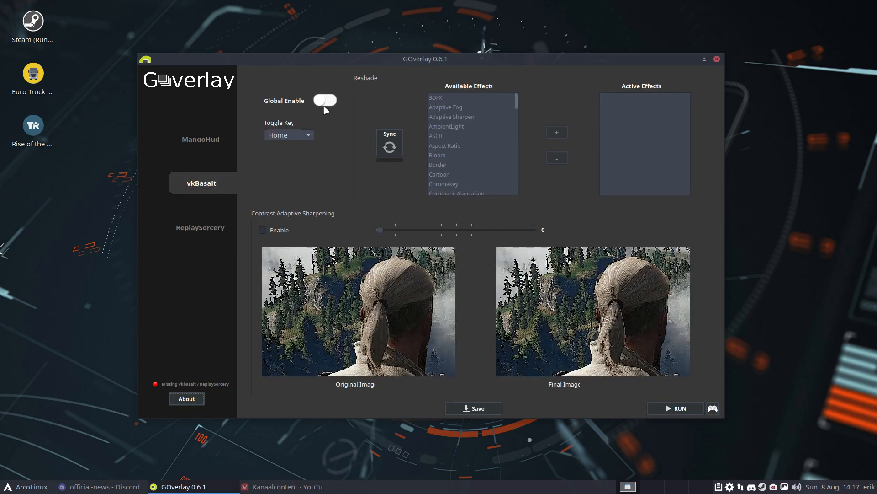
pyautogui.click(324, 101)
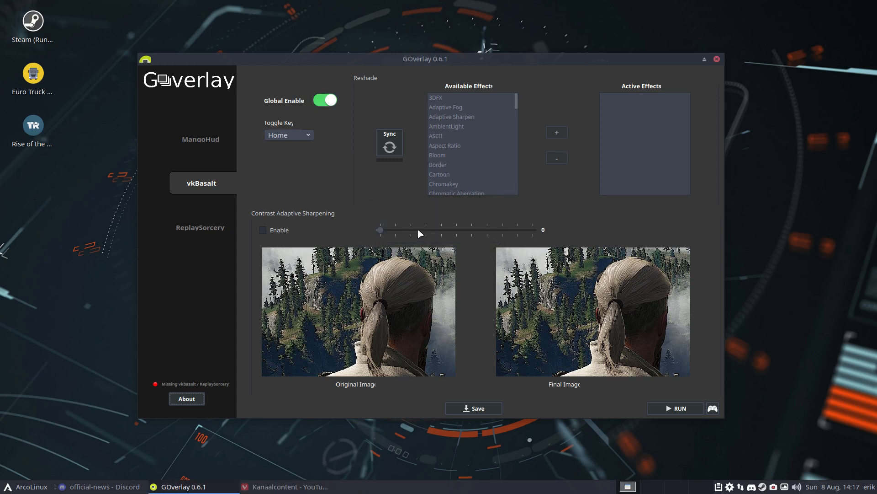
pyautogui.click(324, 100)
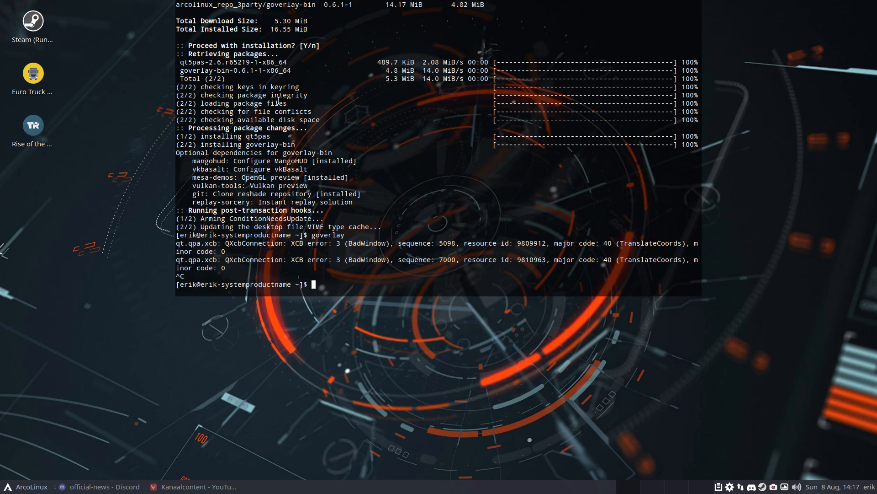
# Begin a 'sudo pacman' install command for vkbasalt, erasing the mistyped package name.
pyautogui.write('sudo pacman -S goverlay-bin')
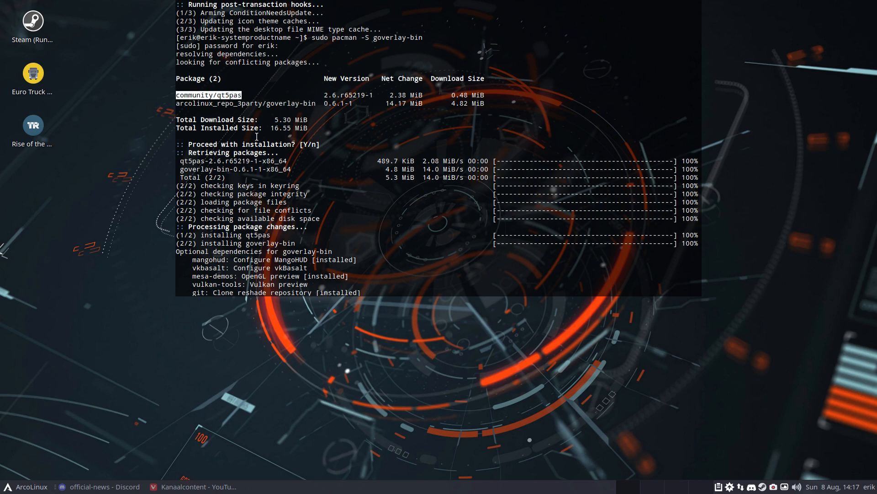
pyautogui.write('sudo pacman - S')
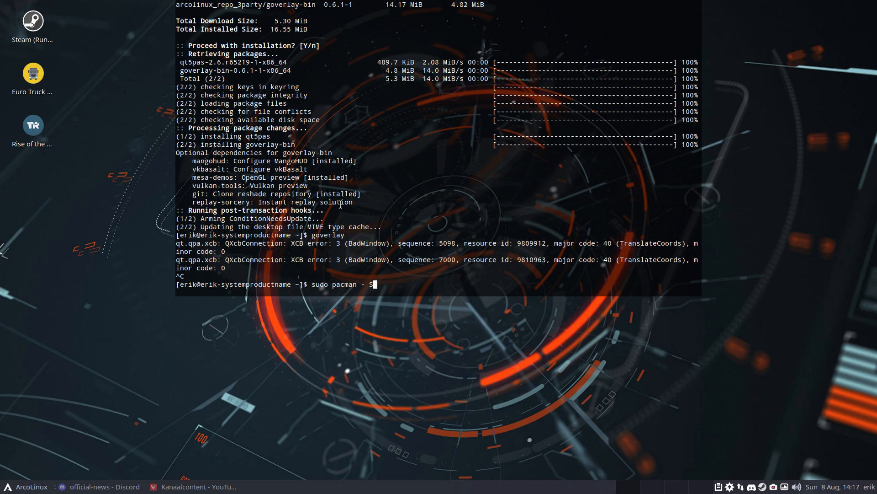
pyautogui.write('vkbas')
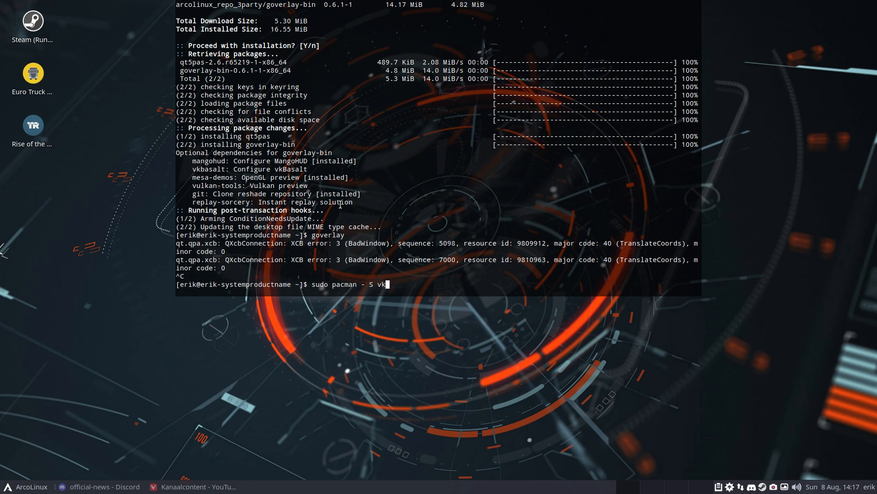
pyautogui.write('as')
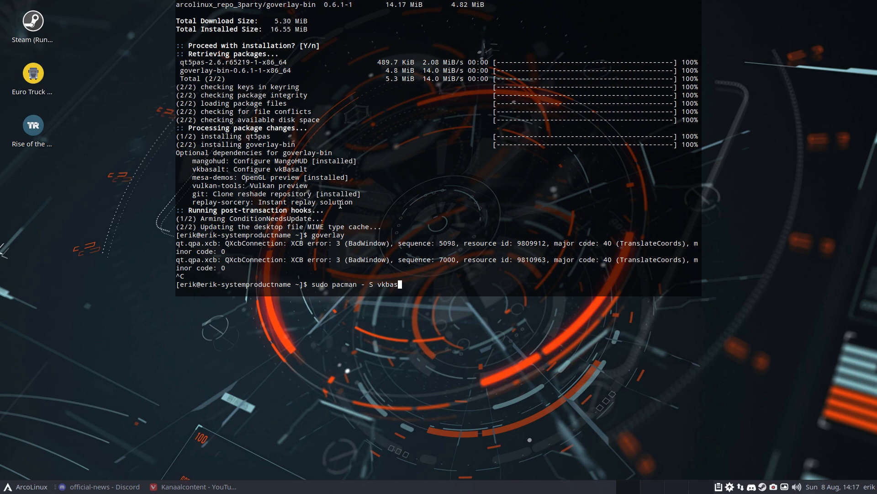
pyautogui.press('BackSpace')
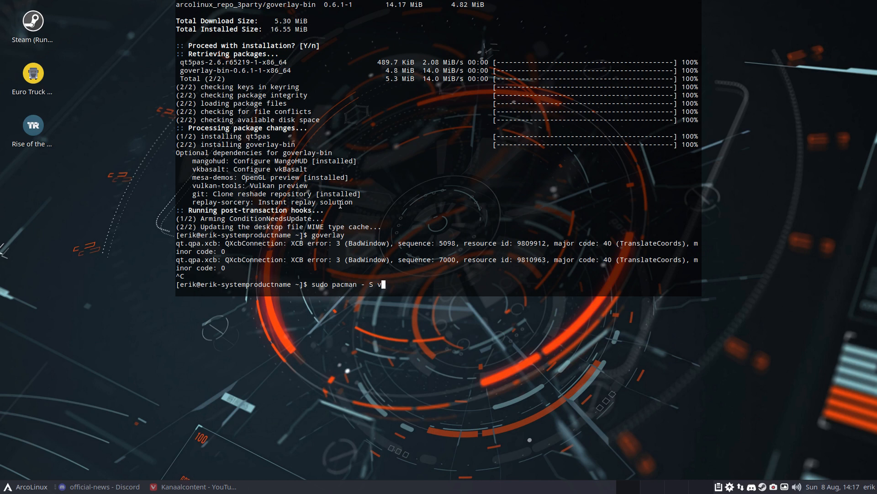
pyautogui.press('Backspace')
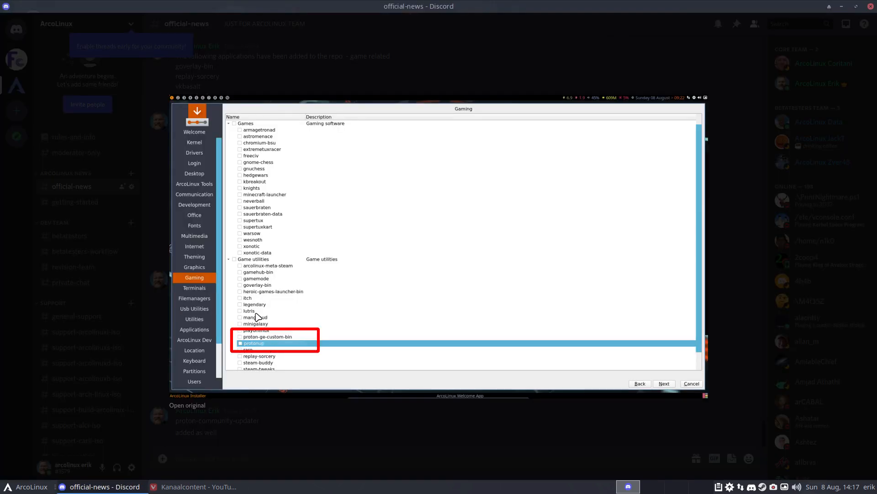
pyautogui.moveTo(218, 405)
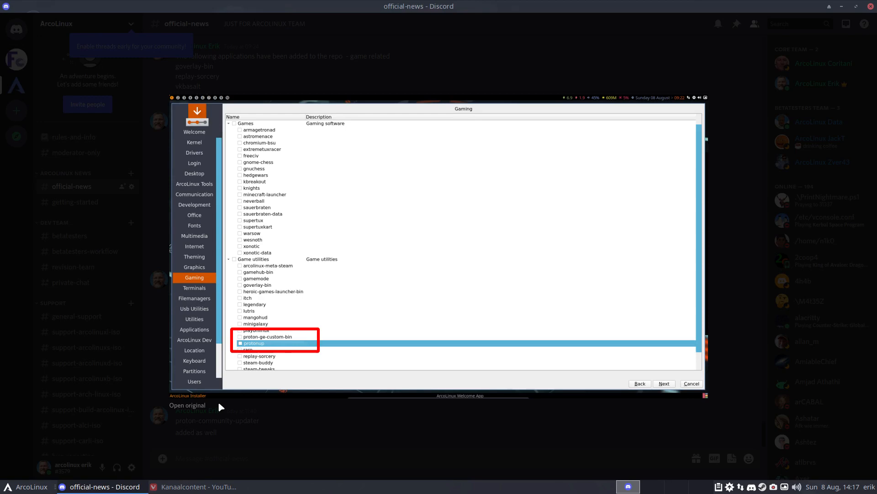
pyautogui.moveTo(255, 433)
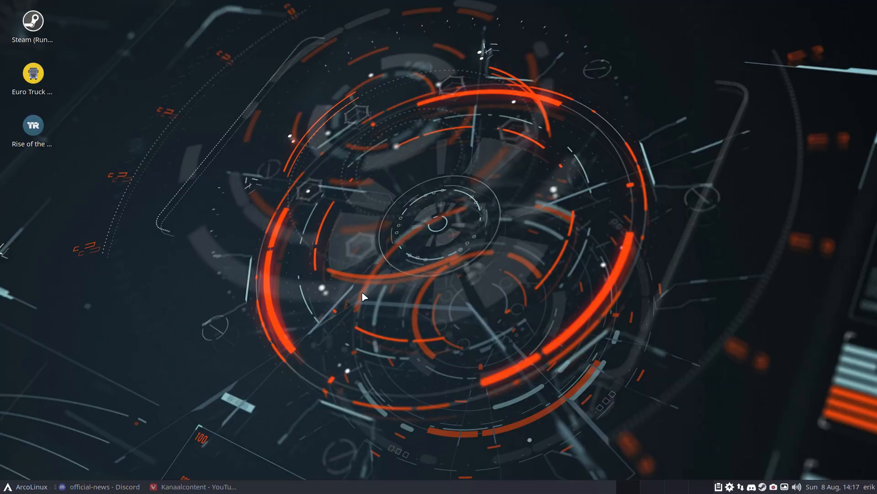
# Enter 'sudo pacman -S' at the terminal prompt awaiting a package name.
pyautogui.write('sudo pacman - S')
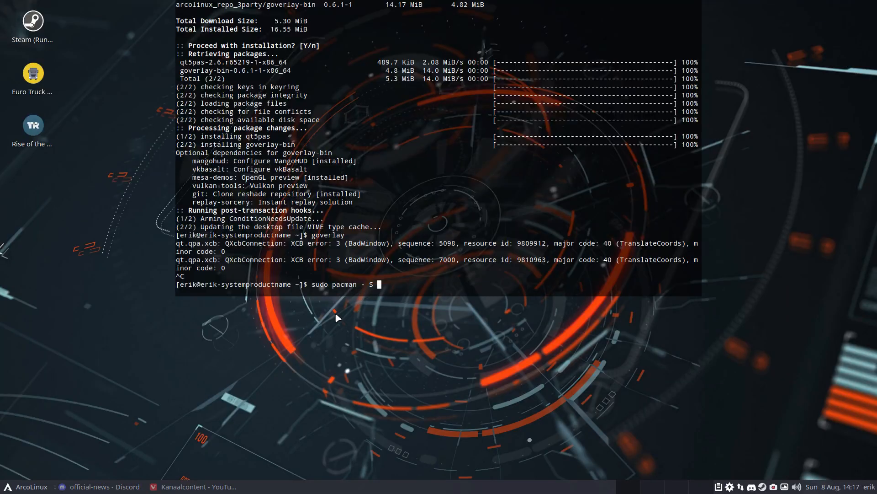
# Install replay-sorcery and vkbasalt via pacman and close the terminal.
pyautogui.write('repl')
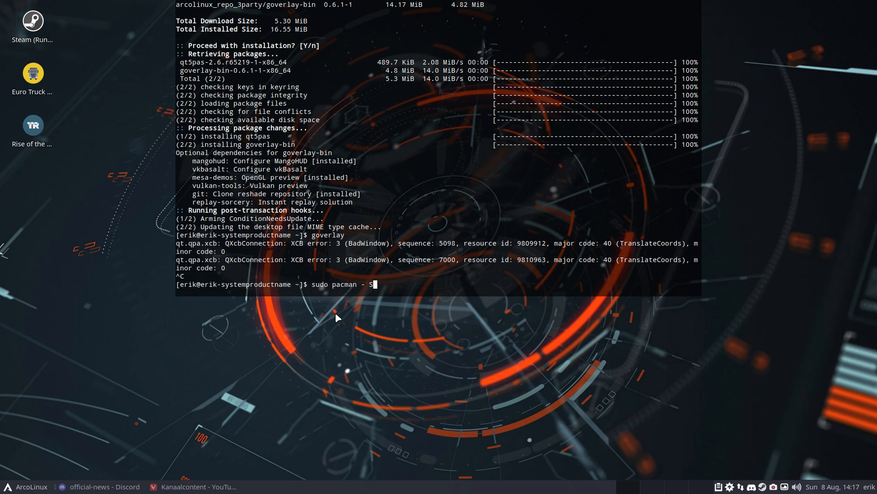
pyautogui.write('replay-sorcery vkbasalt')
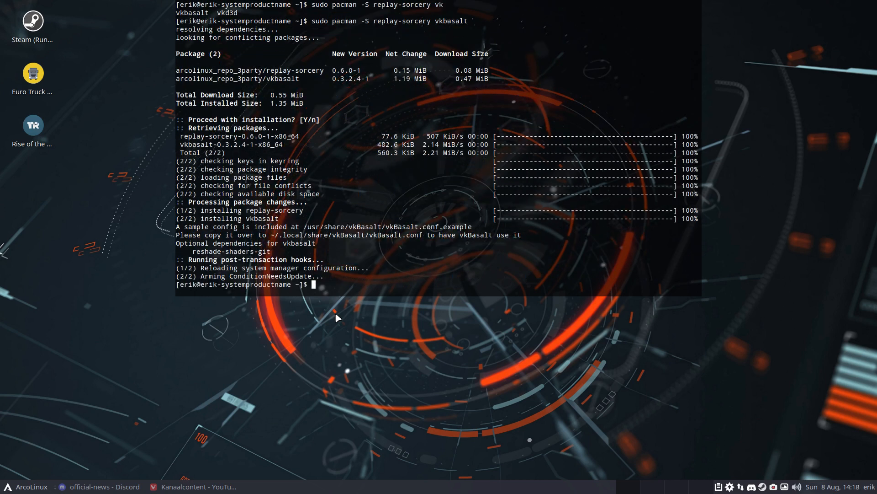
pyautogui.moveTo(389, 252)
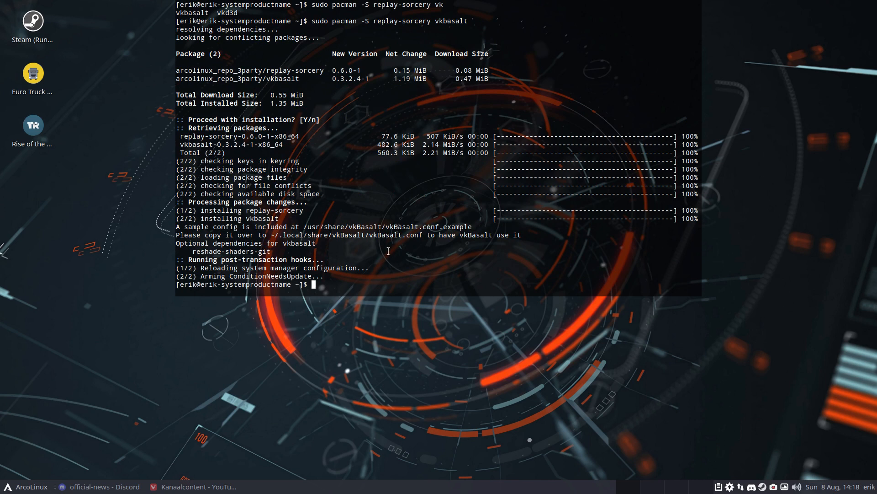
pyautogui.doubleClick(347, 235)
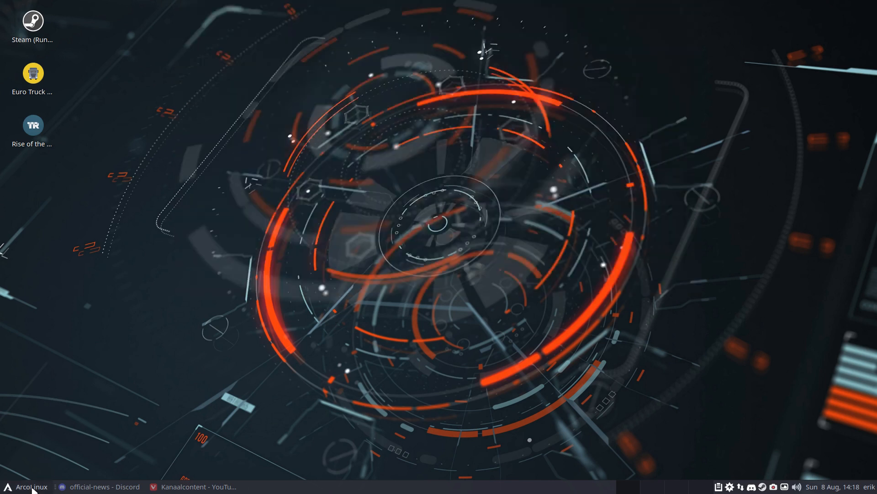
# Launch GOverlay from a Whisker Menu search.
pyautogui.click(26, 485)
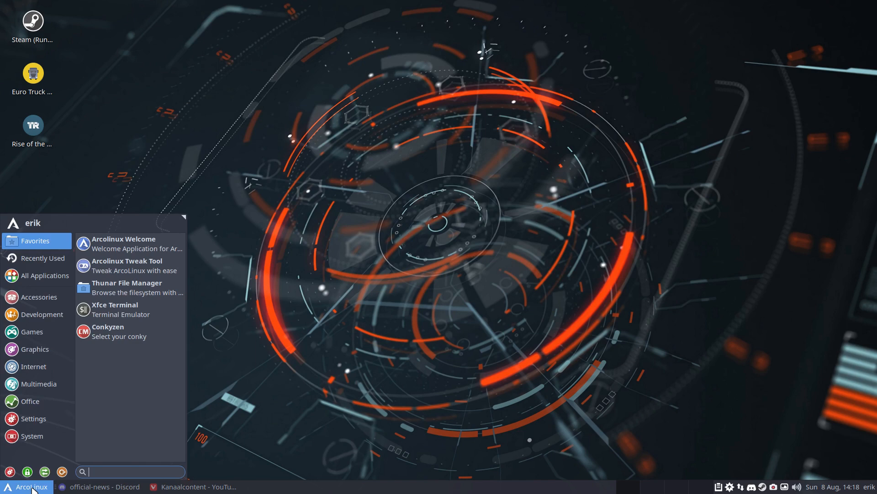
pyautogui.write('h')
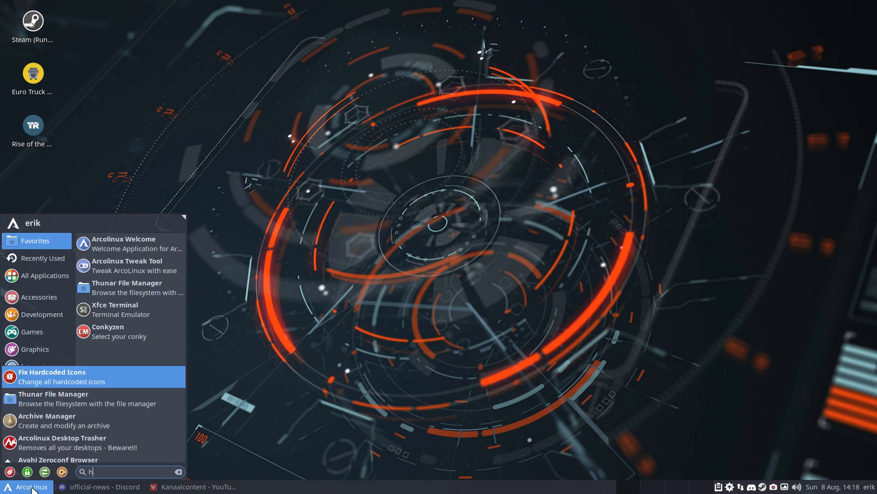
pyautogui.write('o')
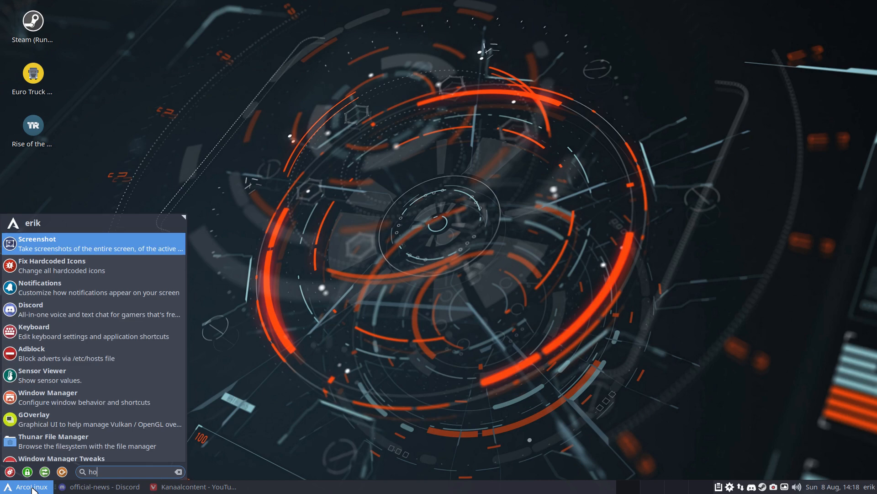
pyautogui.write('go')
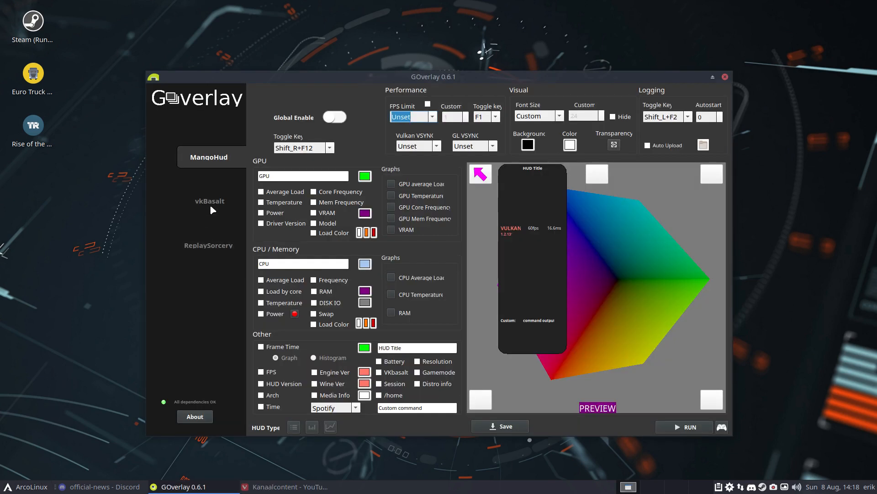
# On the vkBasalt page, sync the Reshade effects list and toggle Contrast Adaptive Sharpening on then off.
pyautogui.click(209, 200)
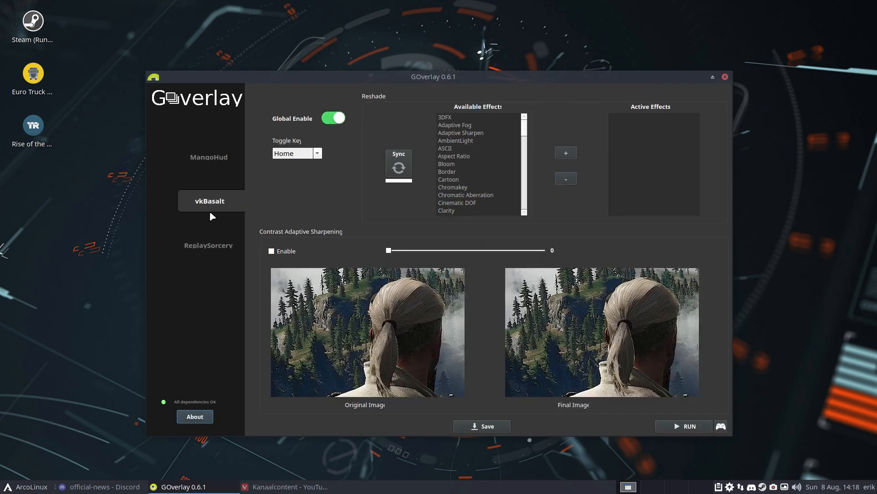
pyautogui.click(208, 245)
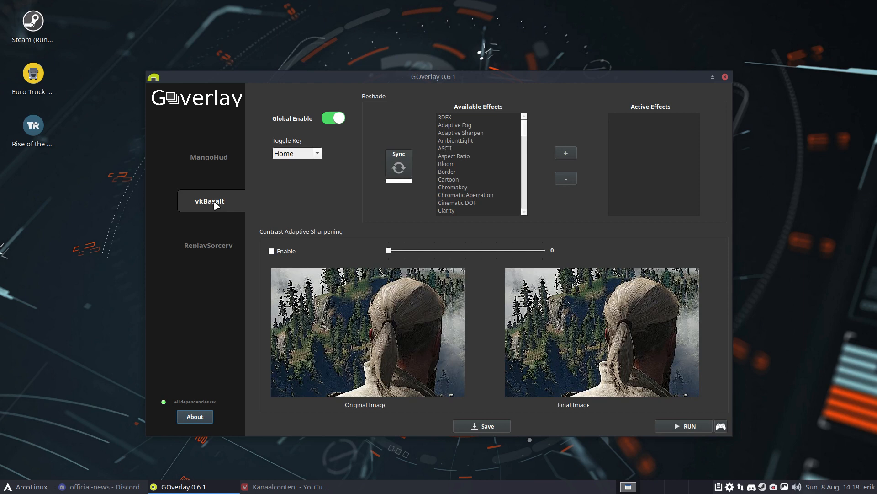
pyautogui.moveTo(455, 129)
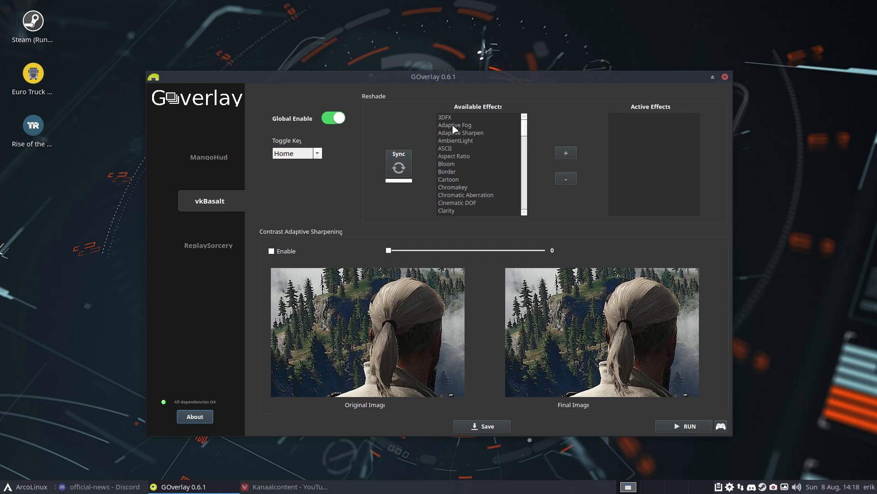
pyautogui.moveTo(642, 194)
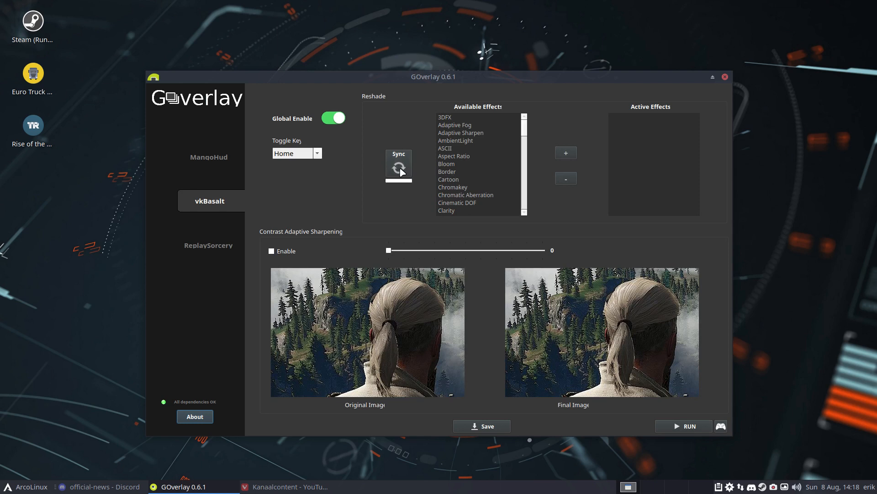
pyautogui.click(291, 152)
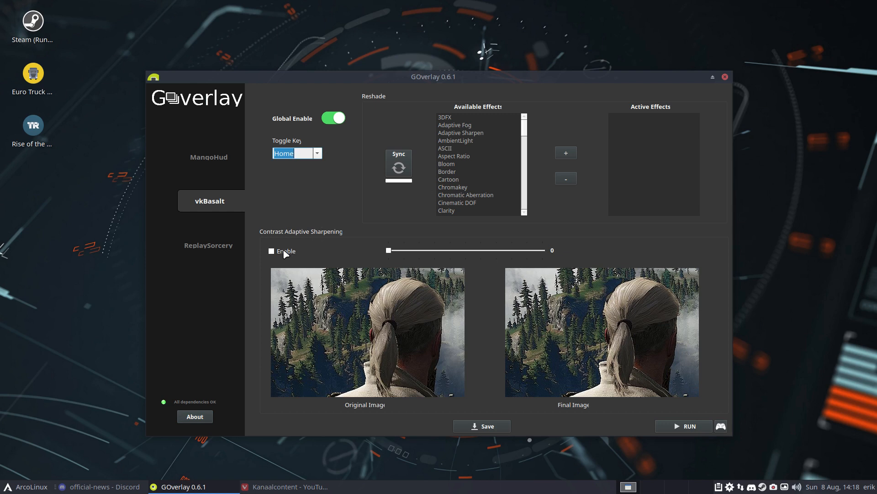
pyautogui.moveTo(587, 381)
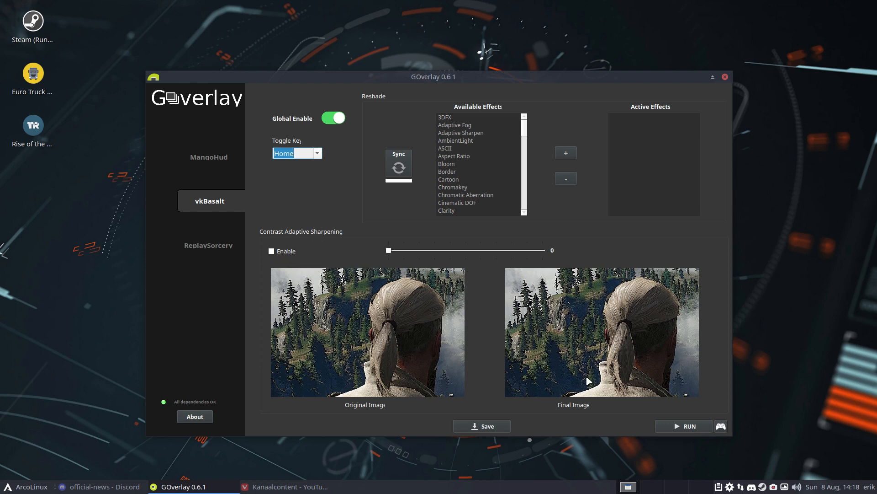
pyautogui.click(272, 250)
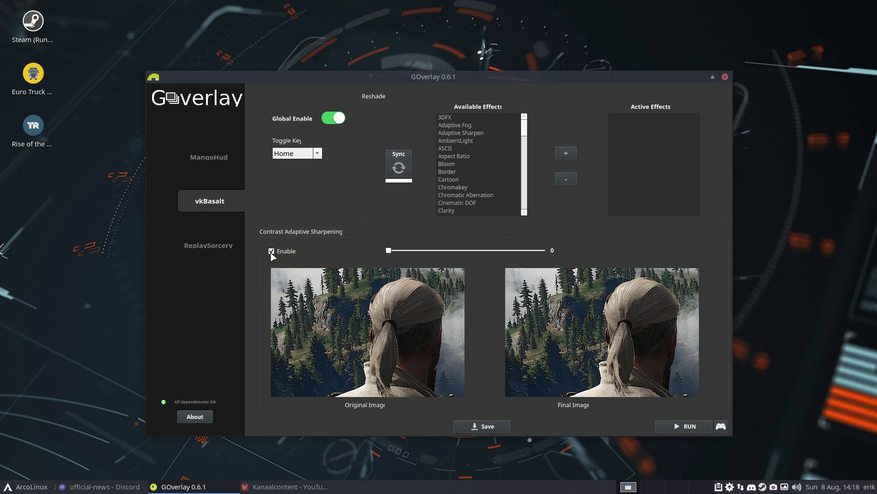
pyautogui.click(271, 251)
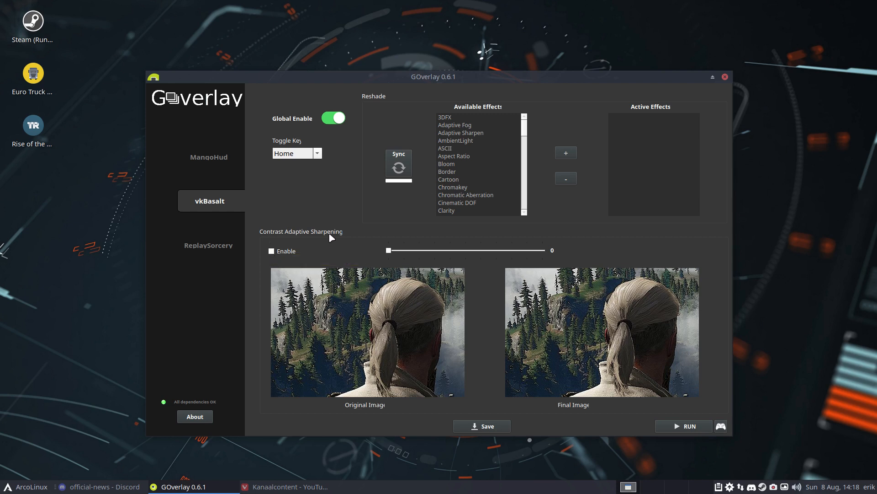
pyautogui.moveTo(217, 165)
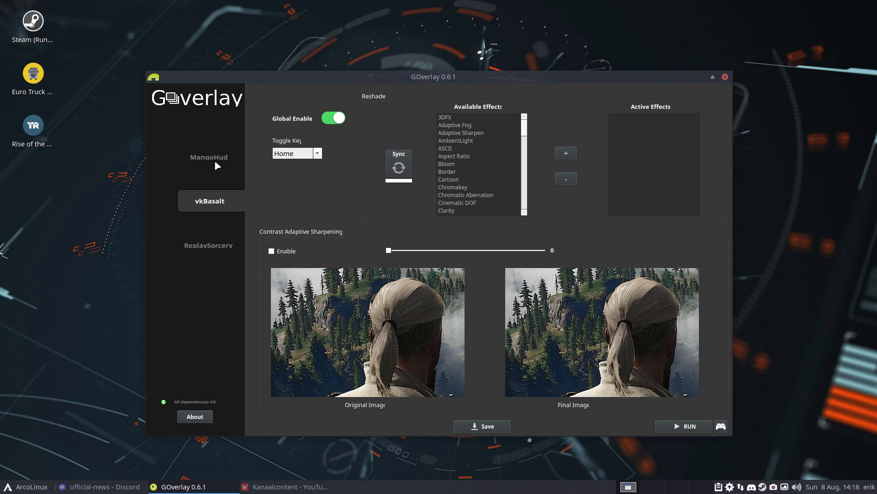
# Look over the MangoHud options without changes, then show the ReplaySorcery settings page.
pyautogui.click(209, 157)
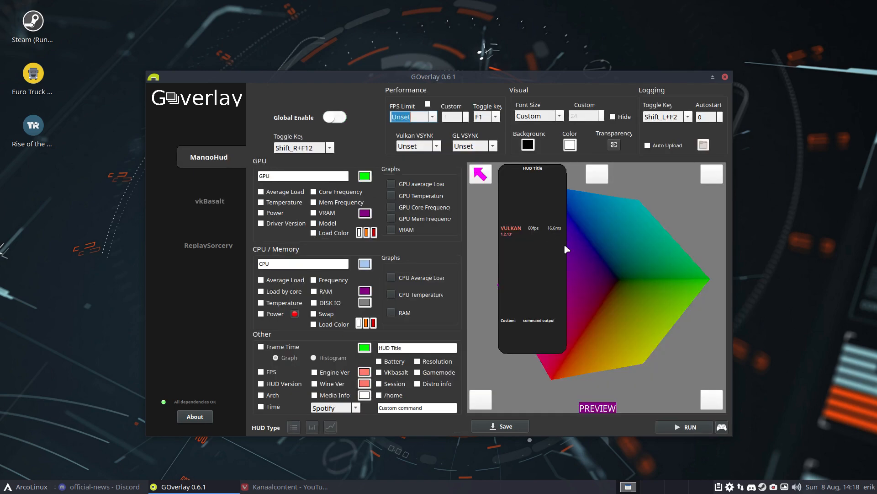
pyautogui.moveTo(532, 235)
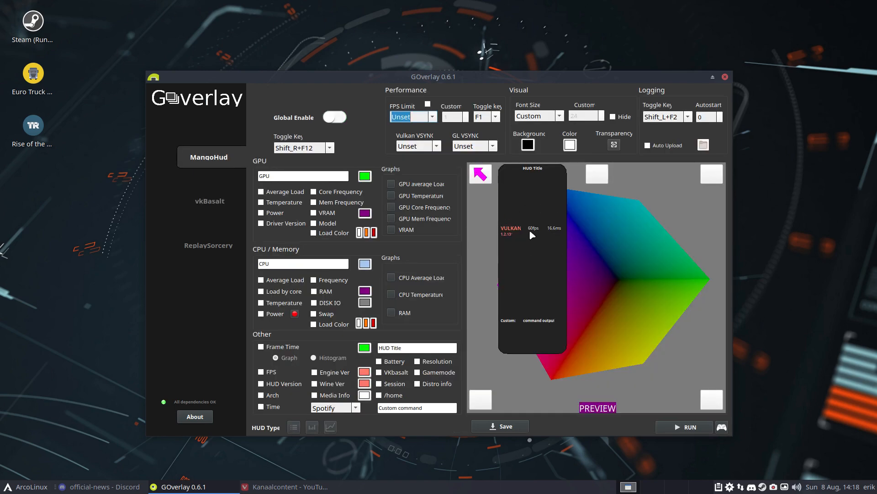
pyautogui.moveTo(515, 248)
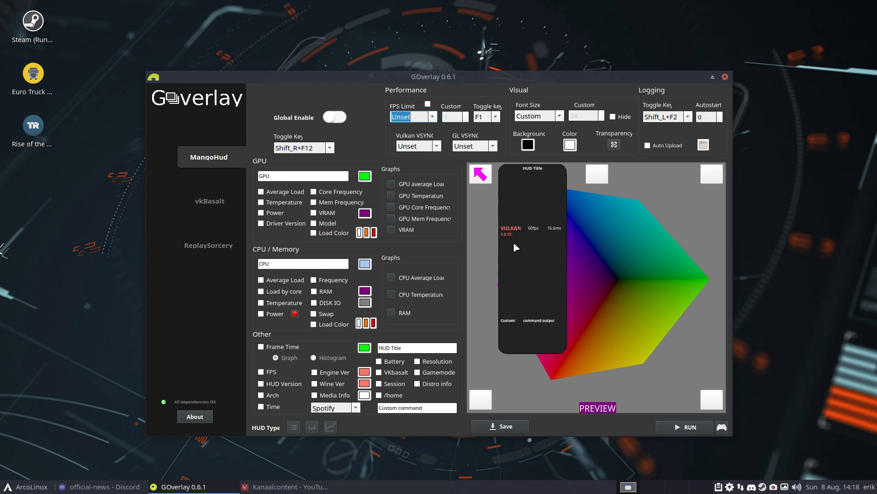
pyautogui.moveTo(394, 188)
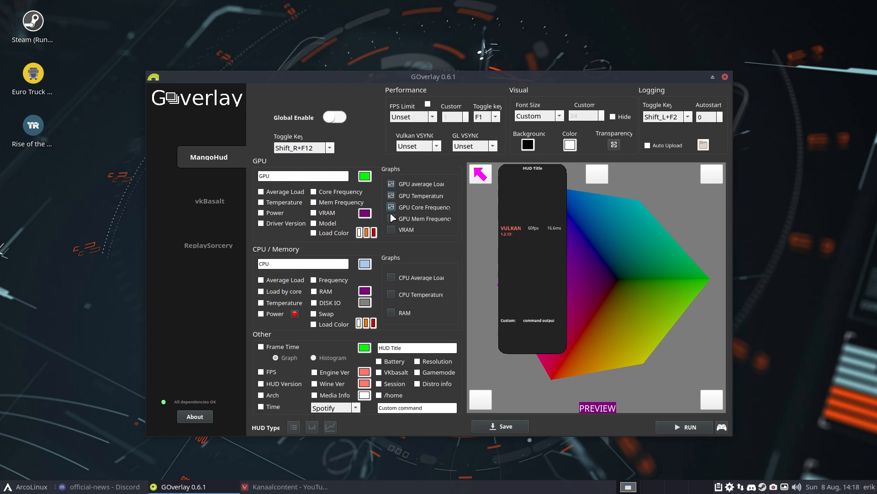
pyautogui.click(392, 208)
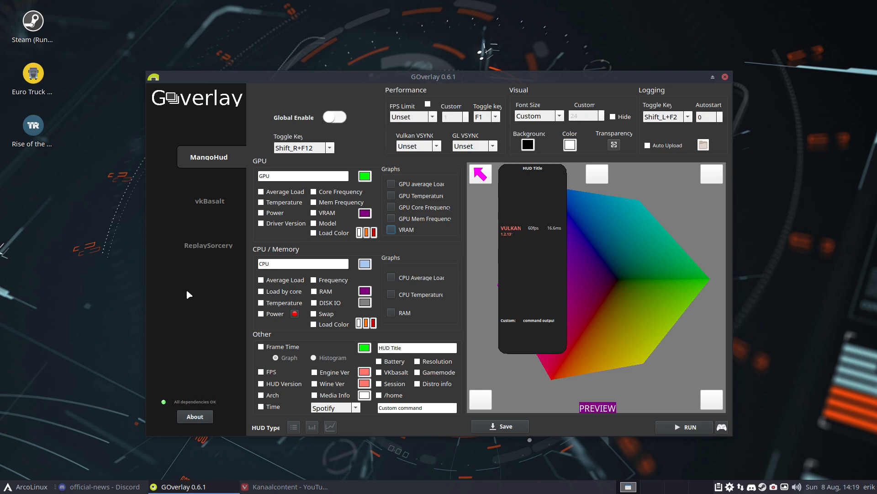
pyautogui.click(355, 407)
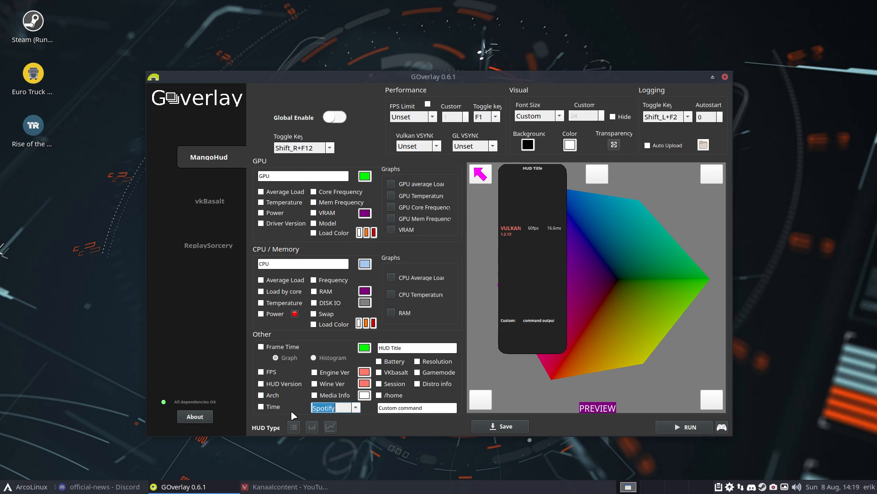
pyautogui.moveTo(205, 208)
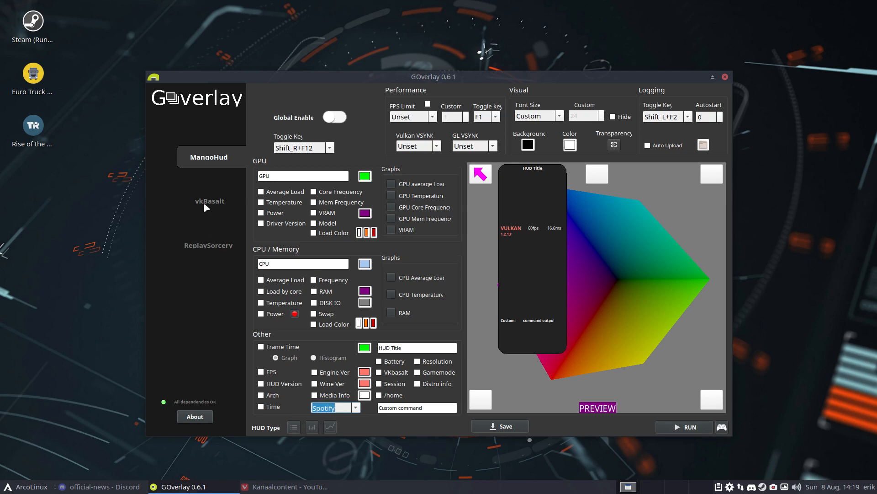
pyautogui.click(208, 245)
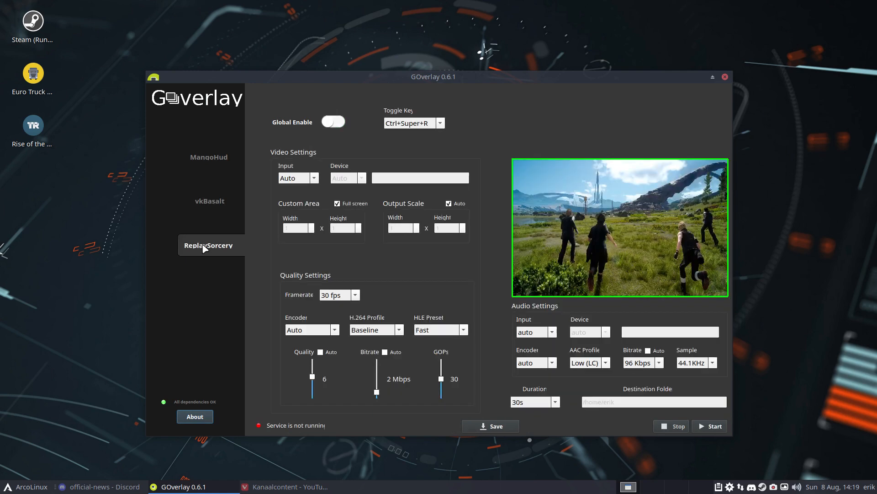